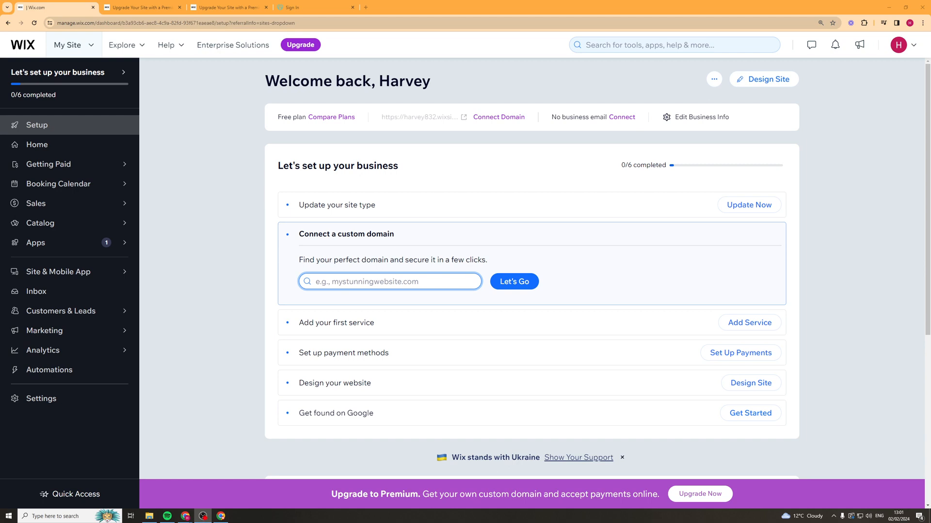
pyautogui.moveTo(149, 188)
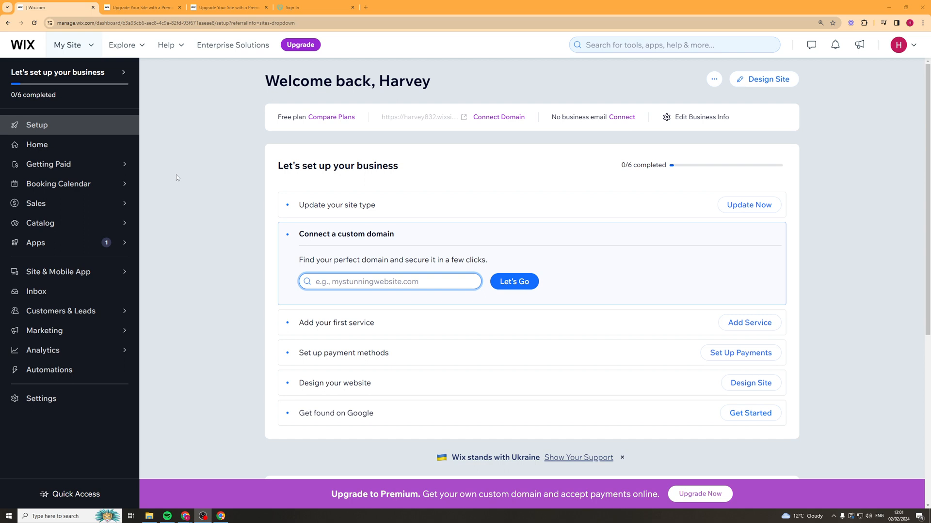
pyautogui.moveTo(198, 154)
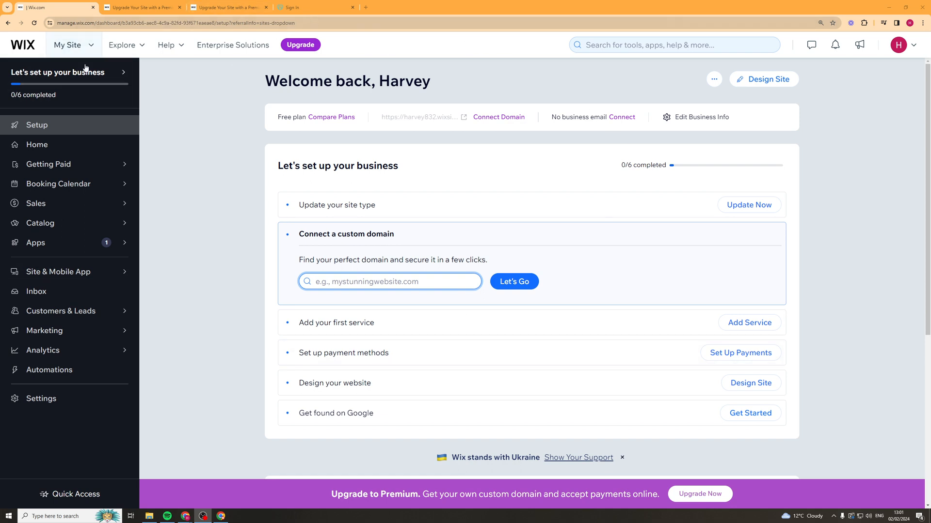
pyautogui.moveTo(307, 158)
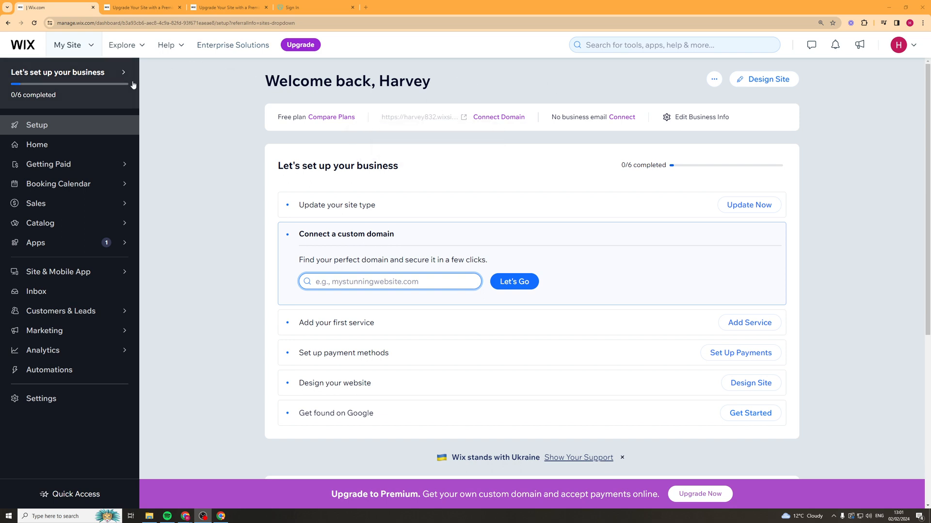
# Open the App Market from the Apps flyout in the dashboard sidebar
pyautogui.click(35, 243)
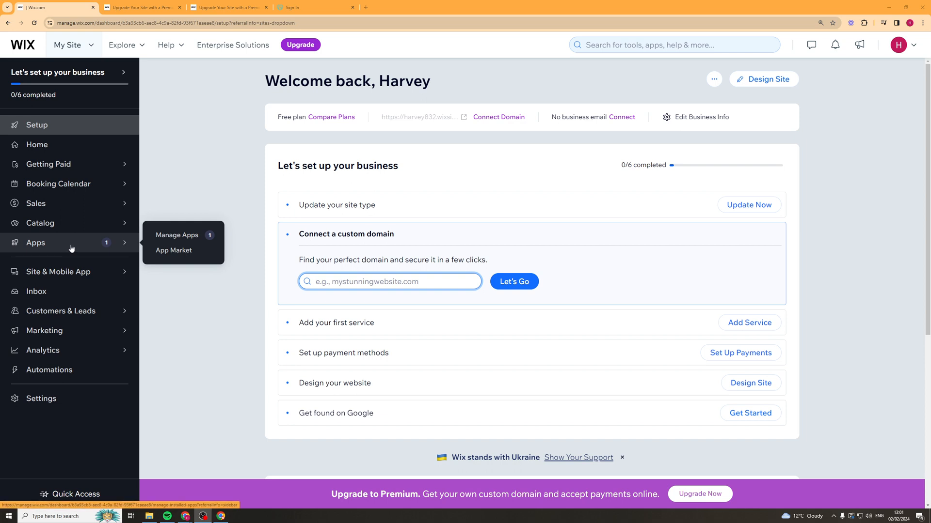
pyautogui.moveTo(173, 250)
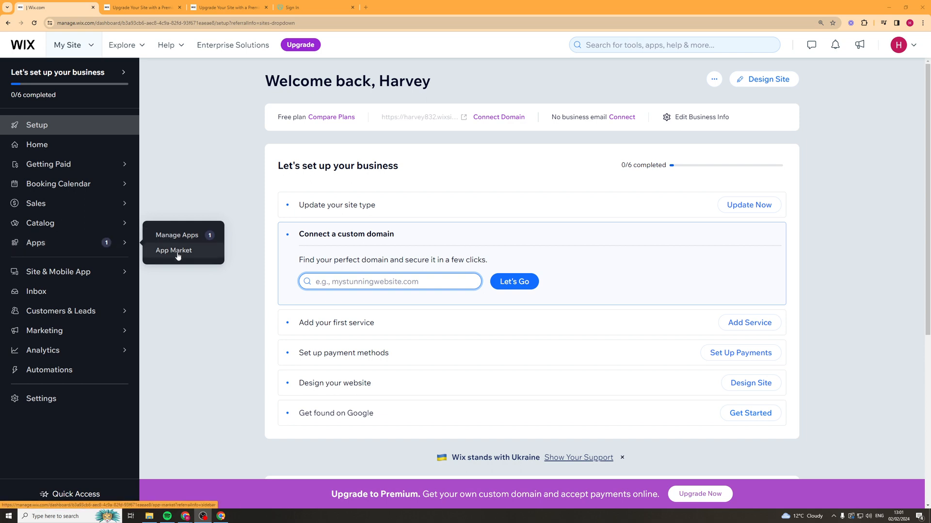
pyautogui.click(174, 250)
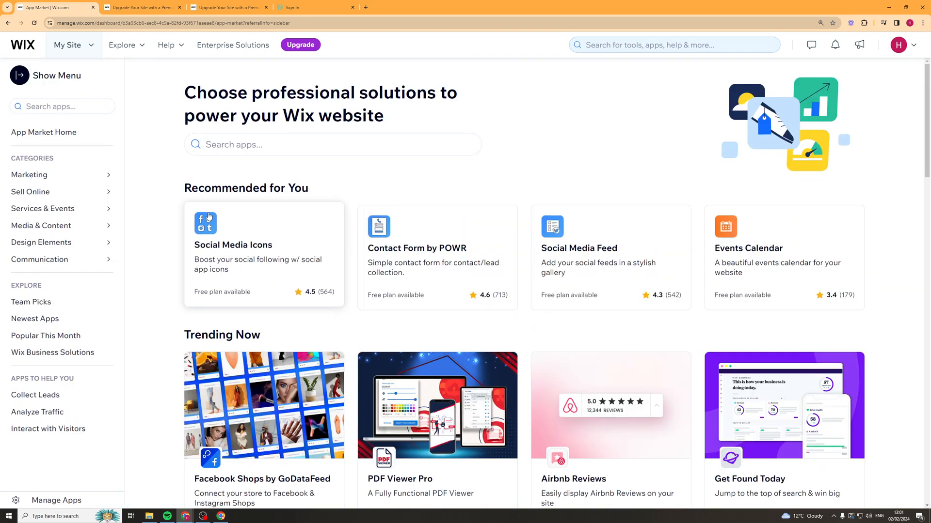
# Search the App Market for 'etsy' and open the Etsy Integration app page
pyautogui.click(332, 145)
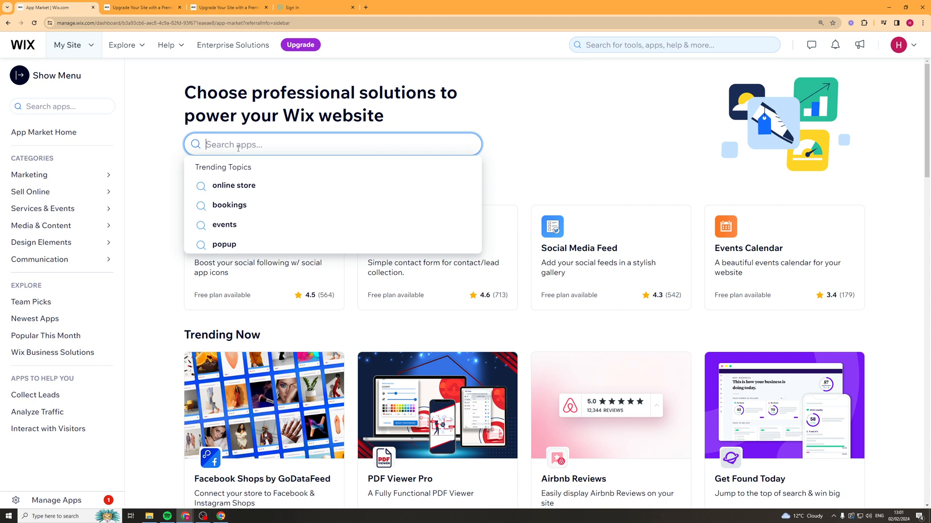
pyautogui.write('etsy')
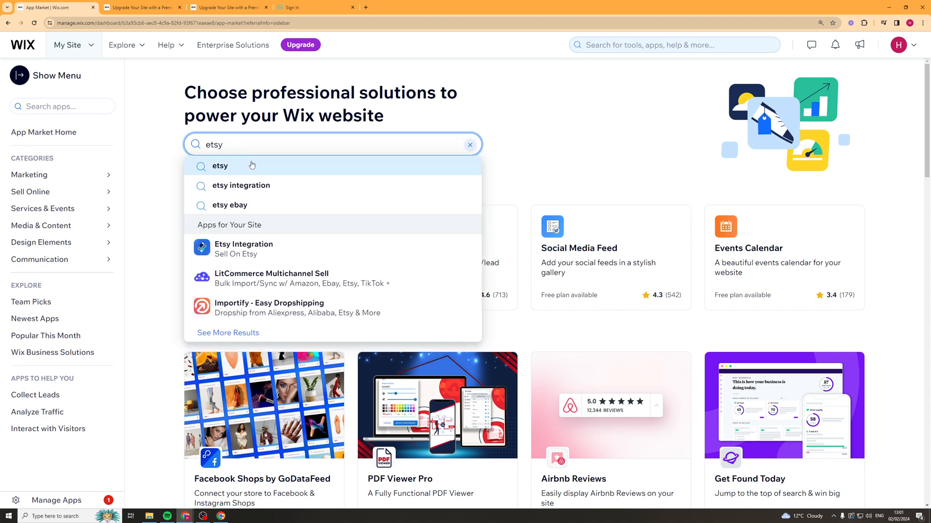
pyautogui.click(243, 248)
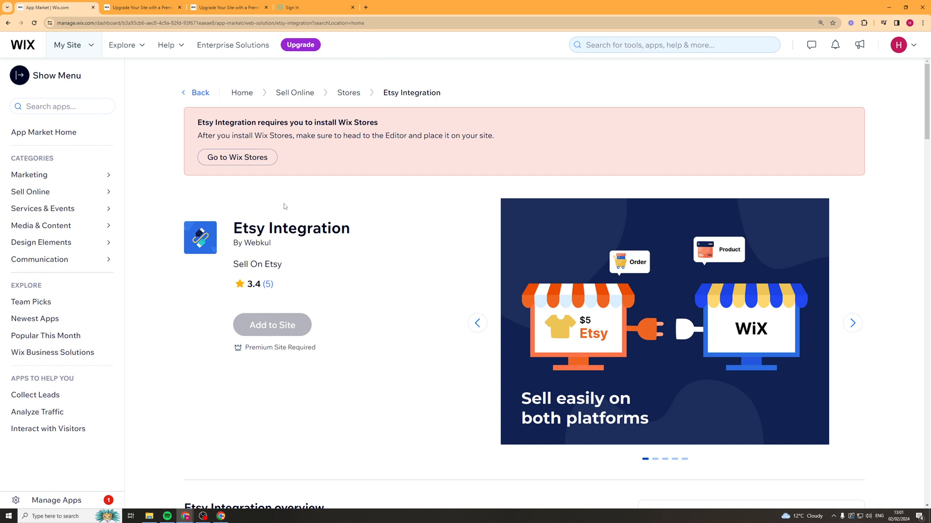
pyautogui.moveTo(271, 324)
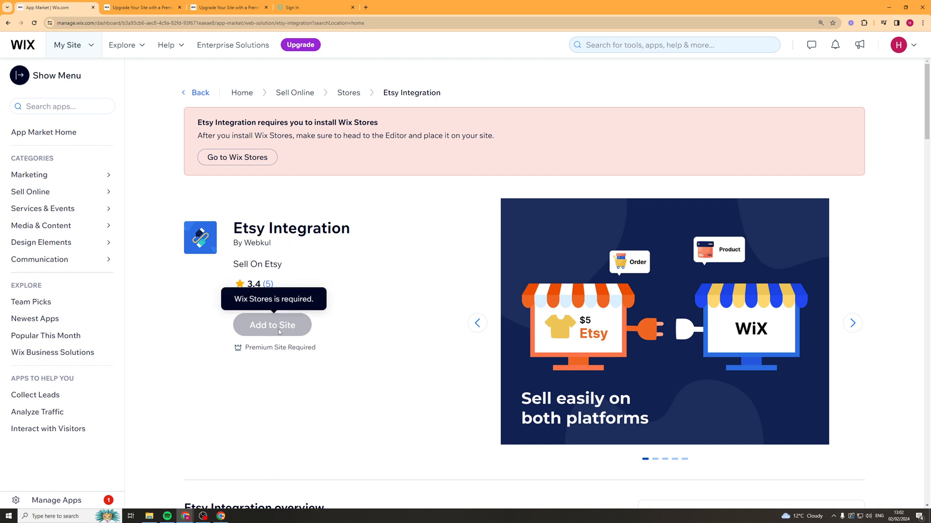
pyautogui.moveTo(270, 256)
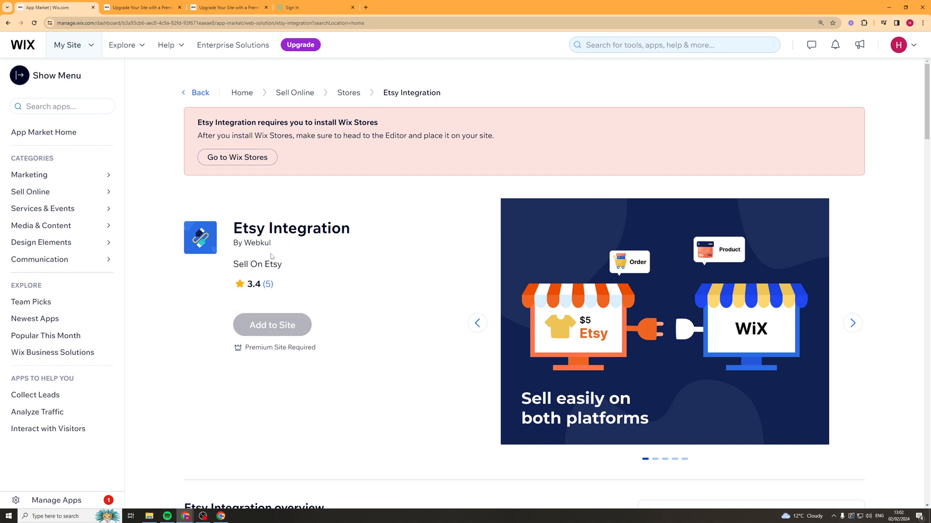
pyautogui.moveTo(238, 198)
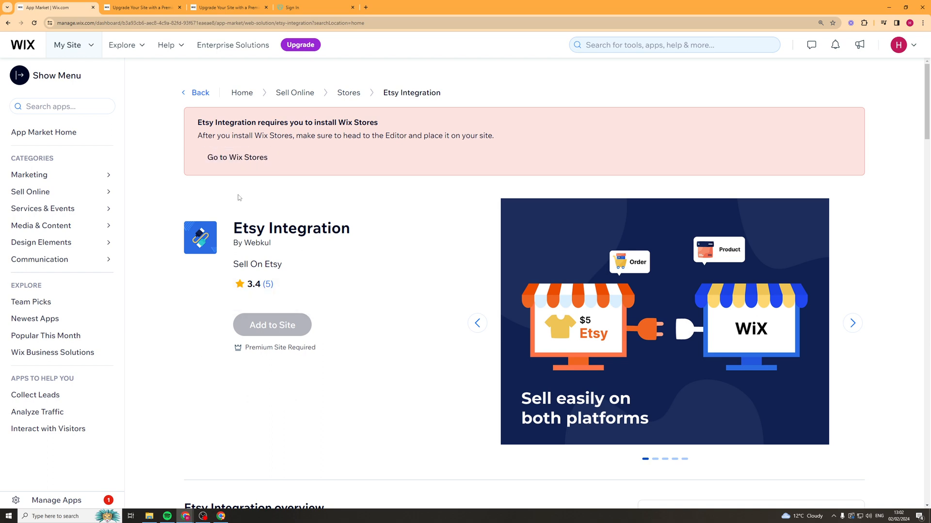
pyautogui.moveTo(236, 157)
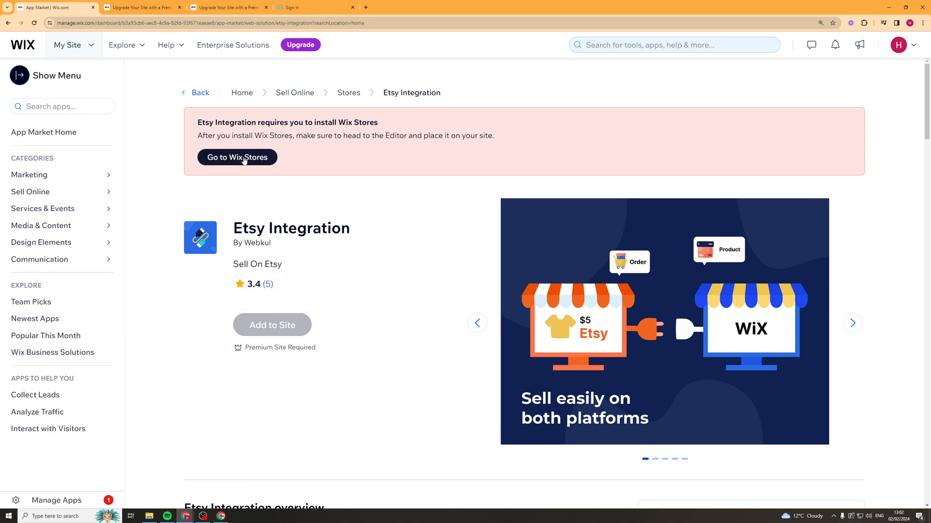
# Add Wix Stores to the site from its app page, then return to the App Market
pyautogui.click(236, 158)
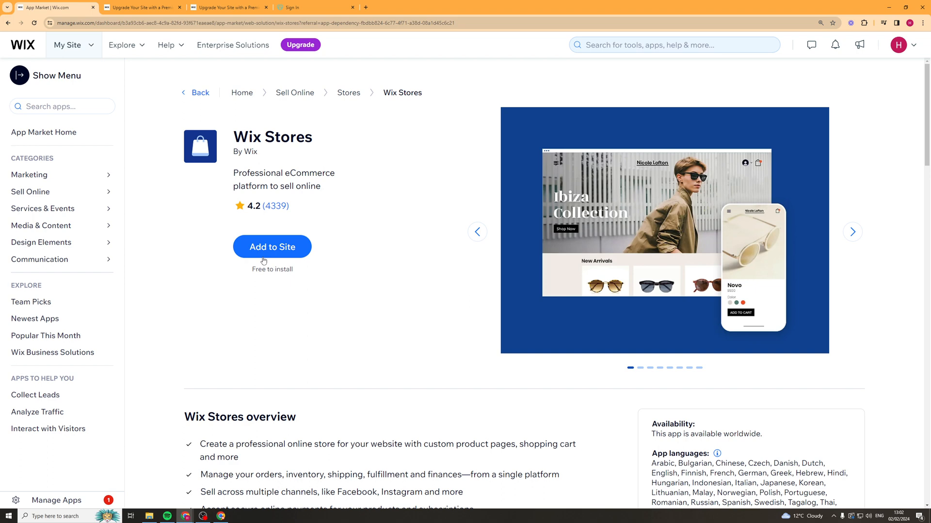
pyautogui.click(272, 246)
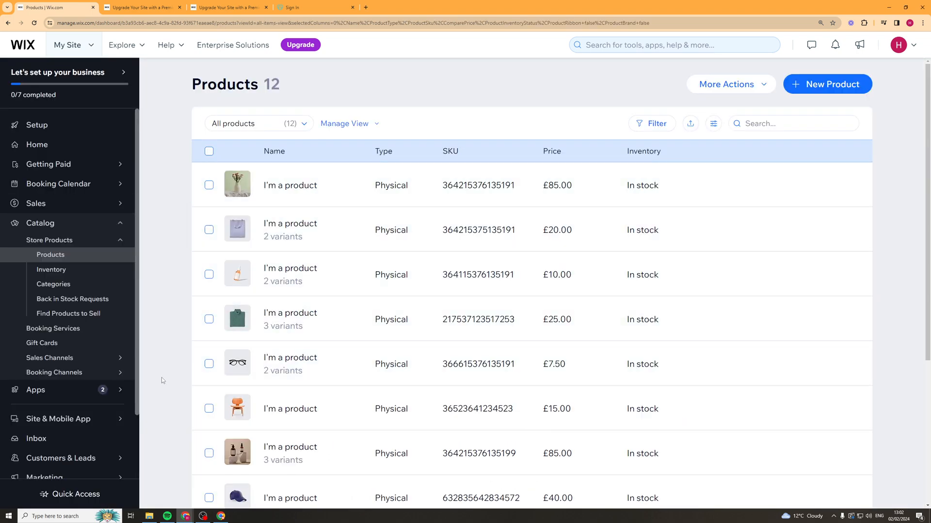
pyautogui.click(35, 392)
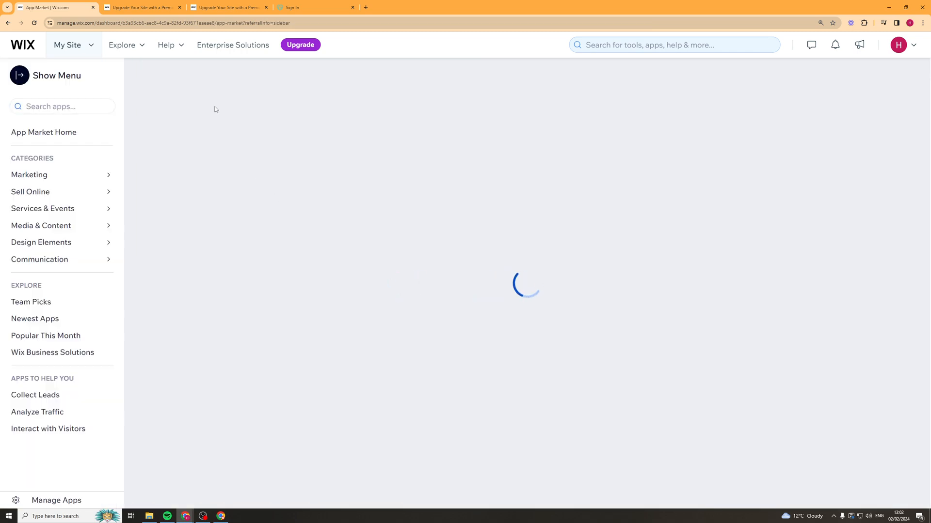
# Search 'ets', reopen Etsy Integration, and head to the Editor to place Wix Stores
pyautogui.write('ets')
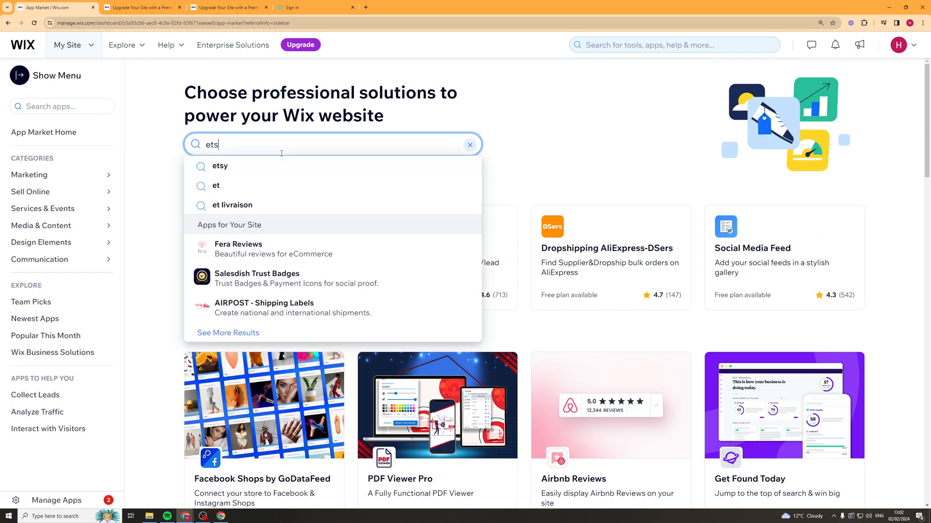
pyautogui.click(219, 166)
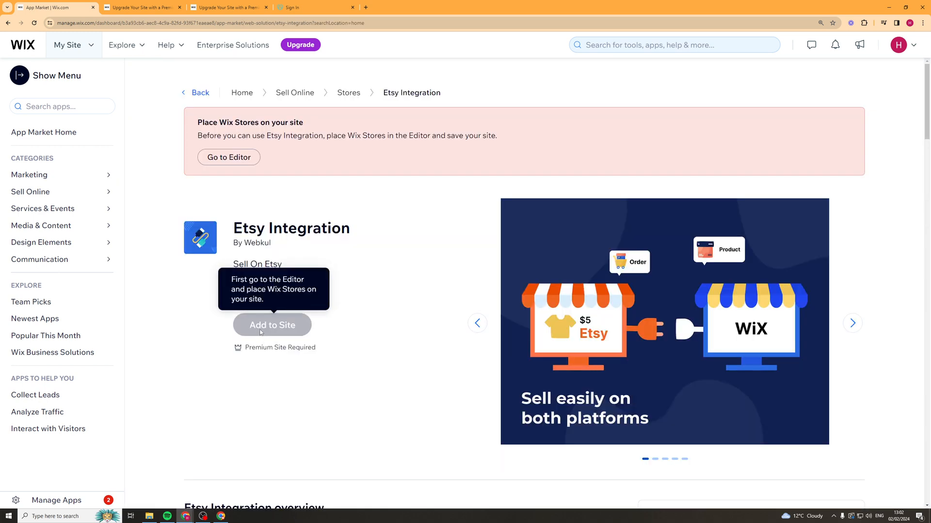
pyautogui.click(227, 158)
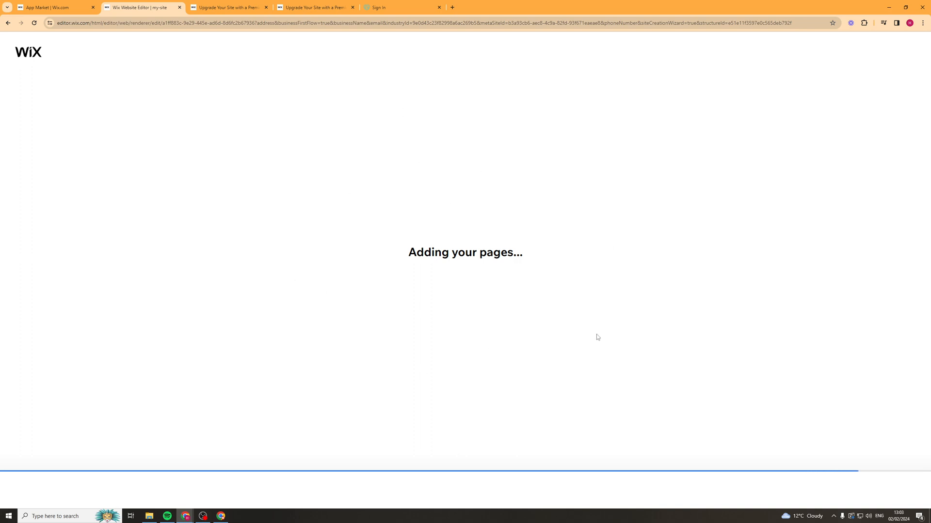
pyautogui.moveTo(406, 262)
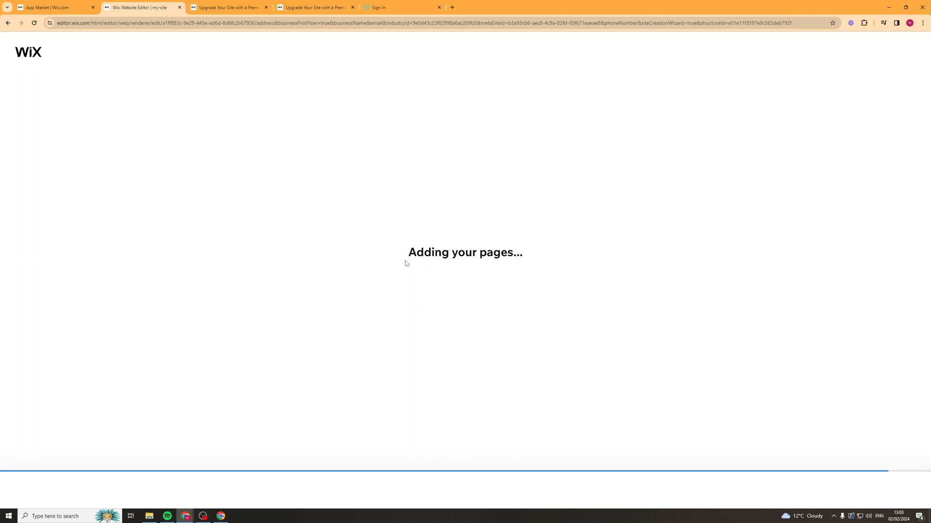
# Switch back to the App Market browser tab while the Editor keeps adding pages
pyautogui.click(53, 7)
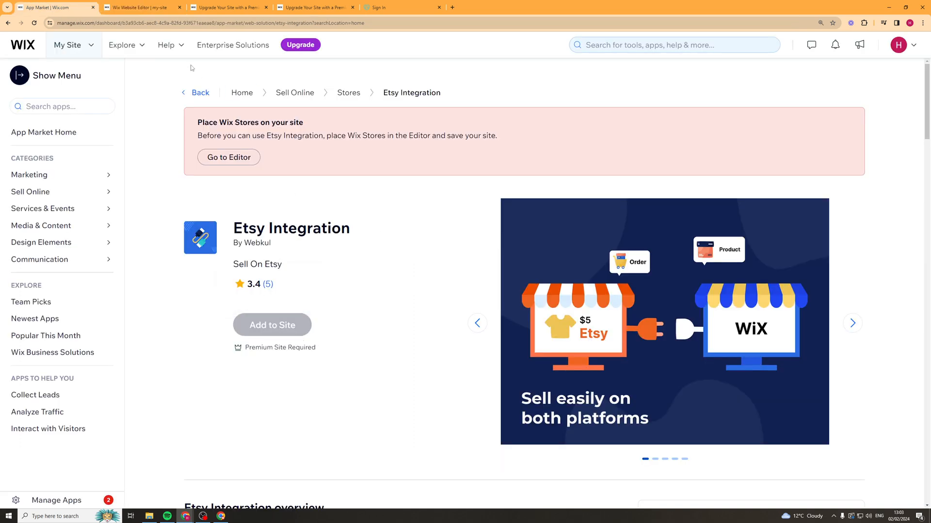
# Reload the app page, attempt adding Etsy Integration, and choose Upgrade Site from the prompt
pyautogui.click(139, 7)
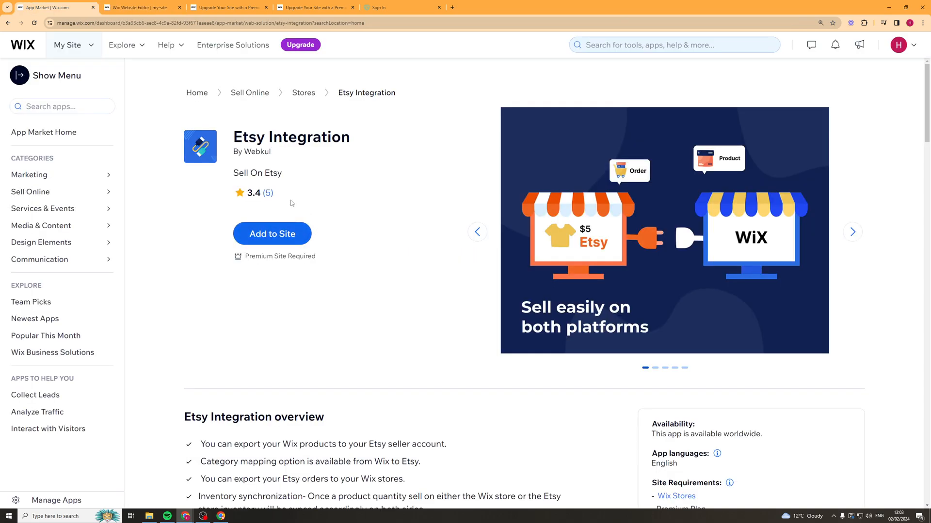
pyautogui.click(272, 233)
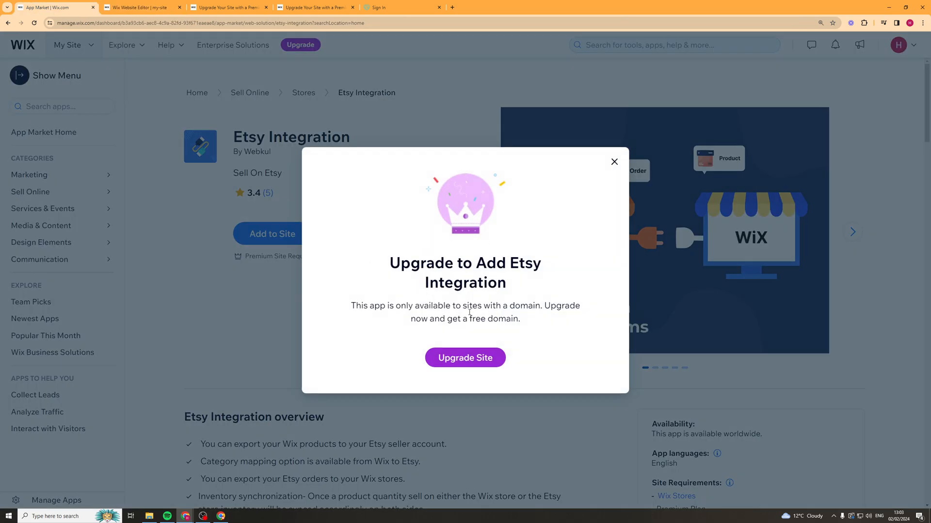
pyautogui.moveTo(347, 251)
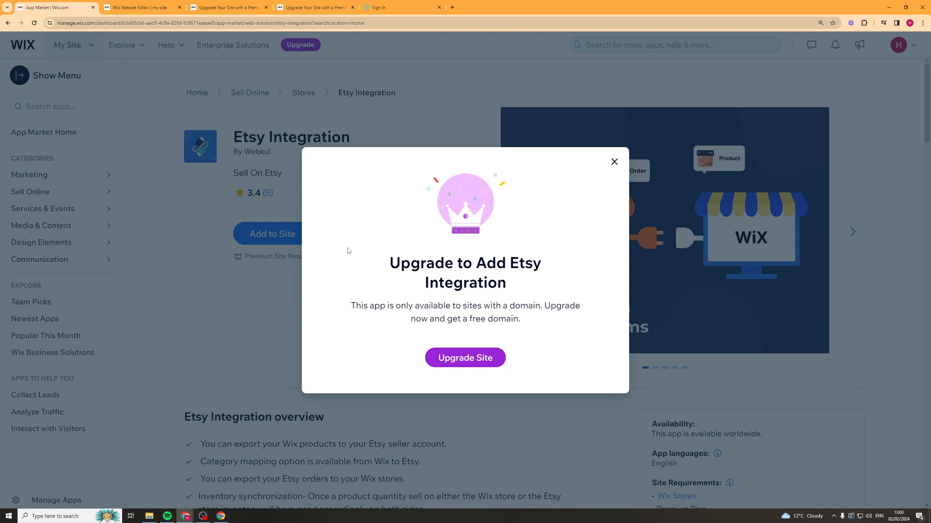
pyautogui.moveTo(588, 325)
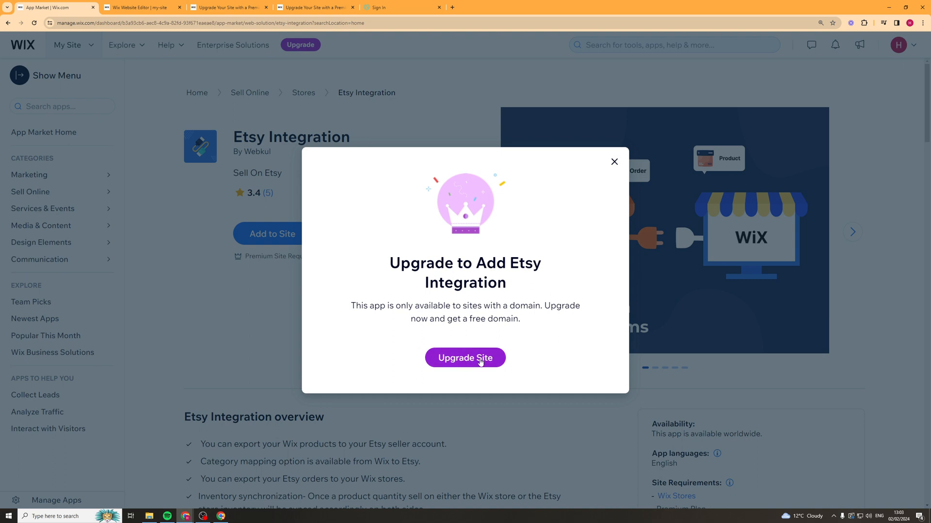
pyautogui.click(465, 357)
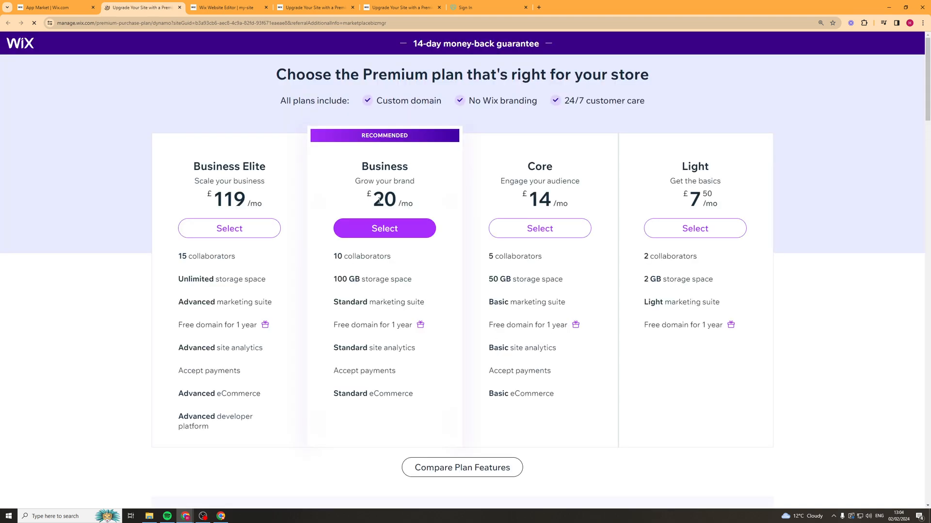
# Scroll through the Premium plans feature comparison table
pyautogui.scroll(-3)
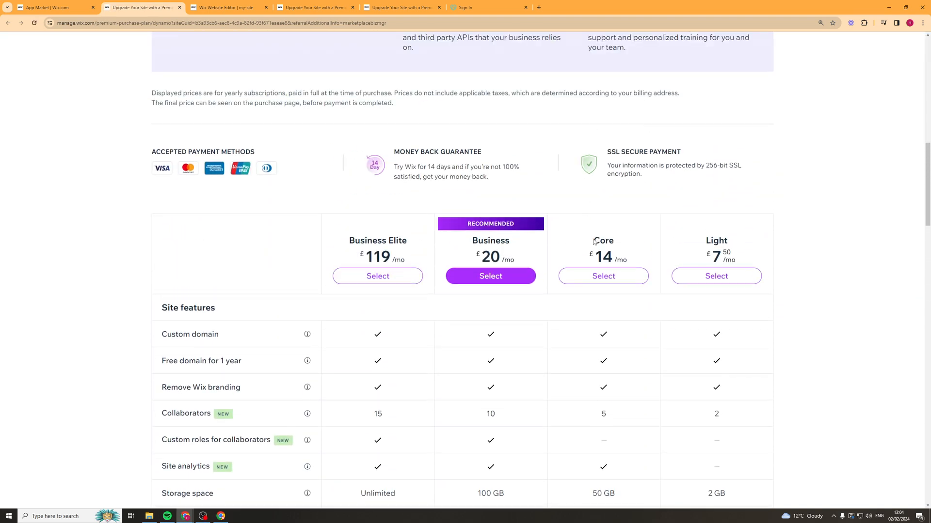
pyautogui.scroll(-3)
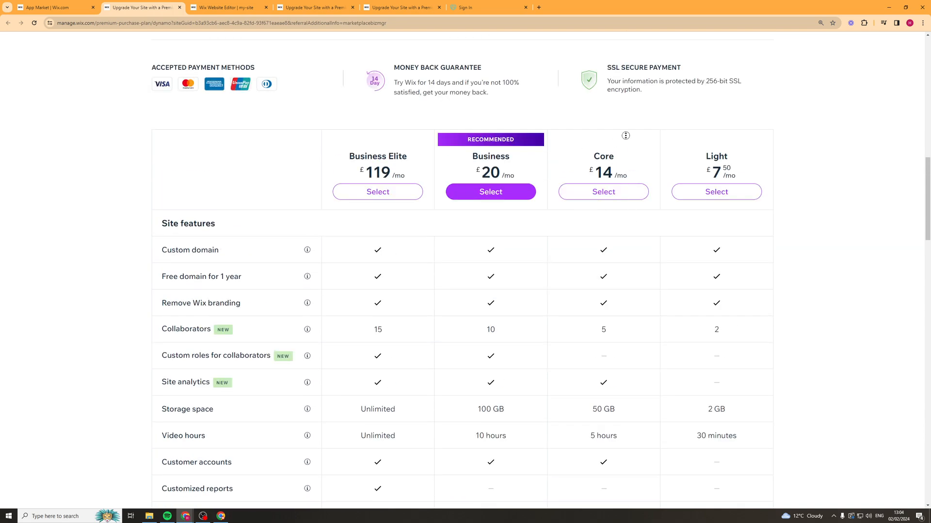
pyautogui.scroll(-3)
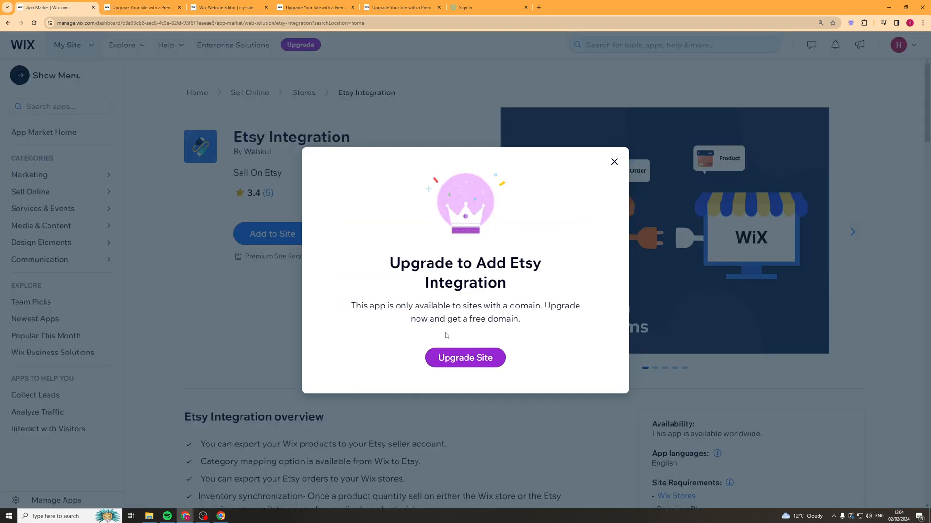
# Close the upgrade popup and advance the screenshots through category mapping to product sync
pyautogui.click(613, 162)
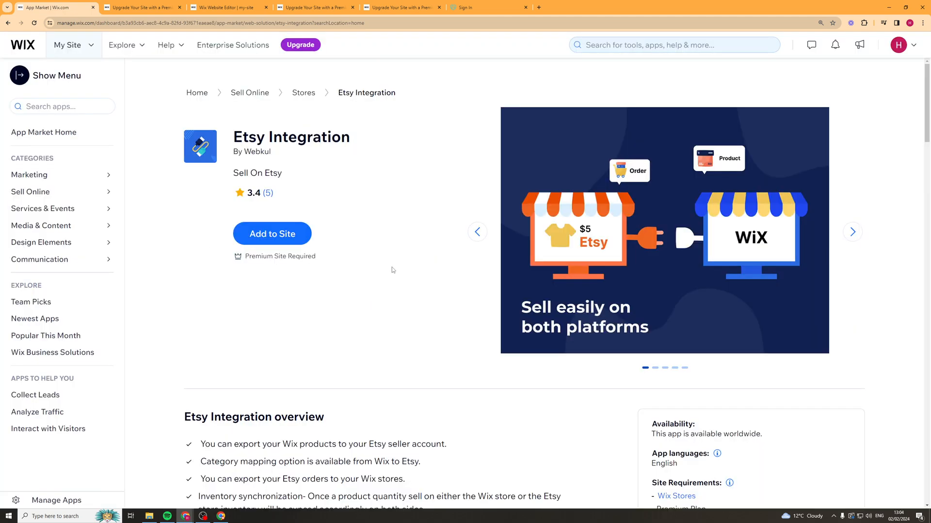
pyautogui.moveTo(382, 325)
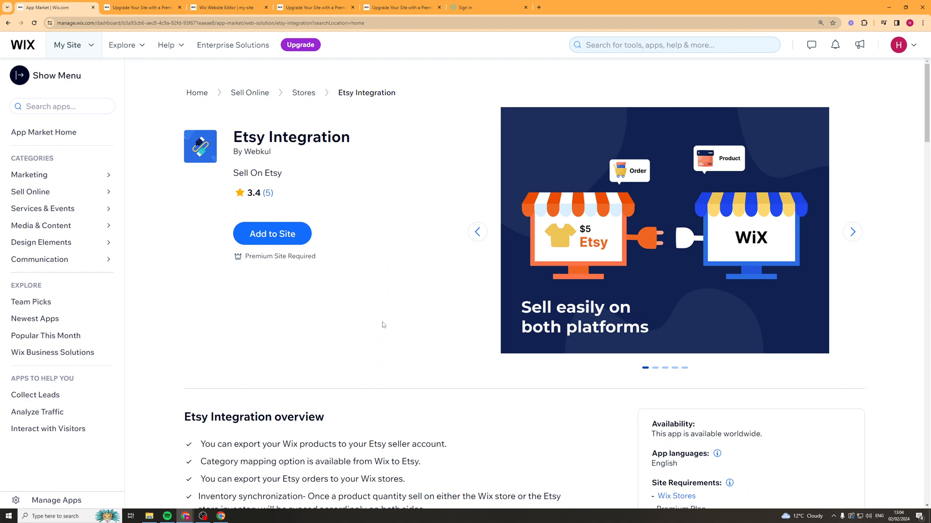
pyautogui.moveTo(675, 280)
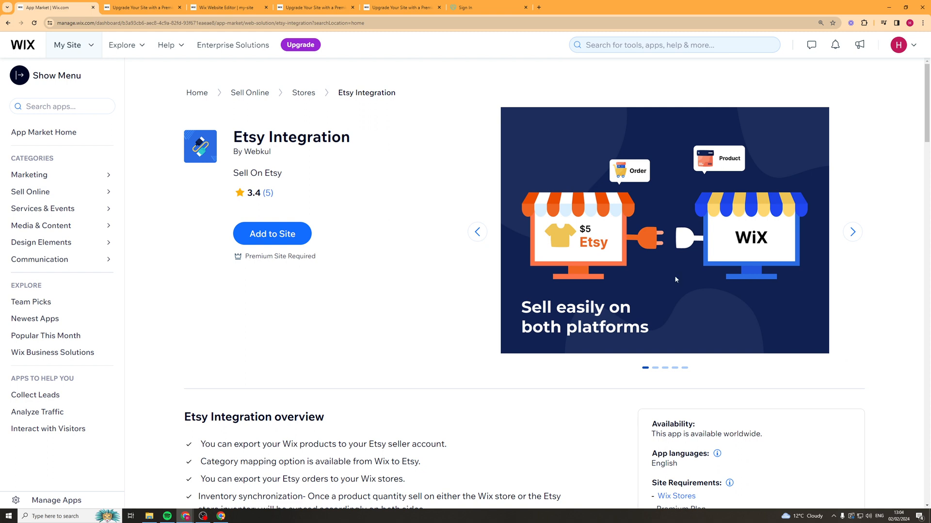
pyautogui.click(851, 232)
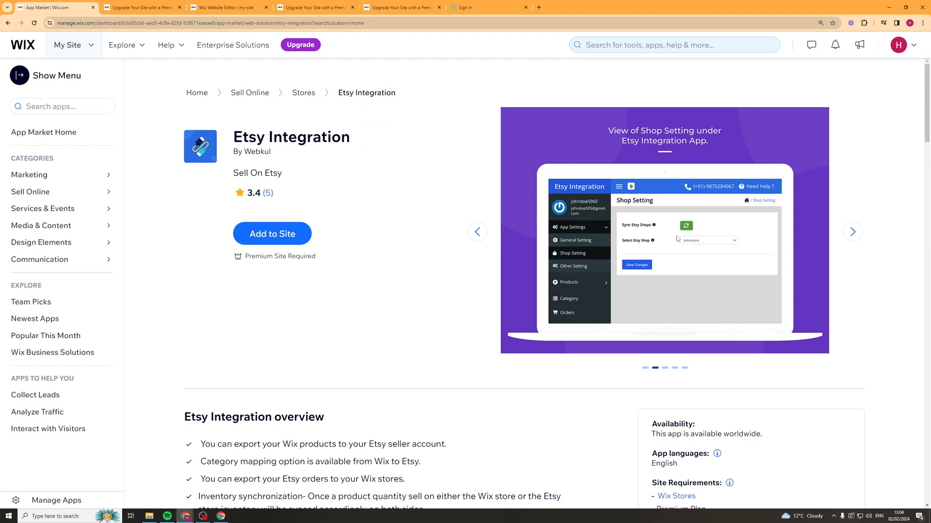
pyautogui.moveTo(843, 246)
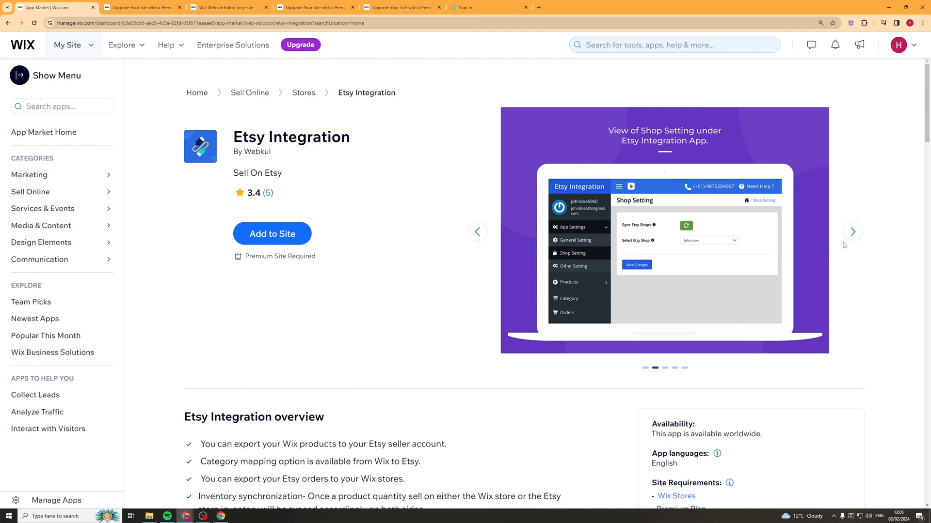
pyautogui.click(852, 231)
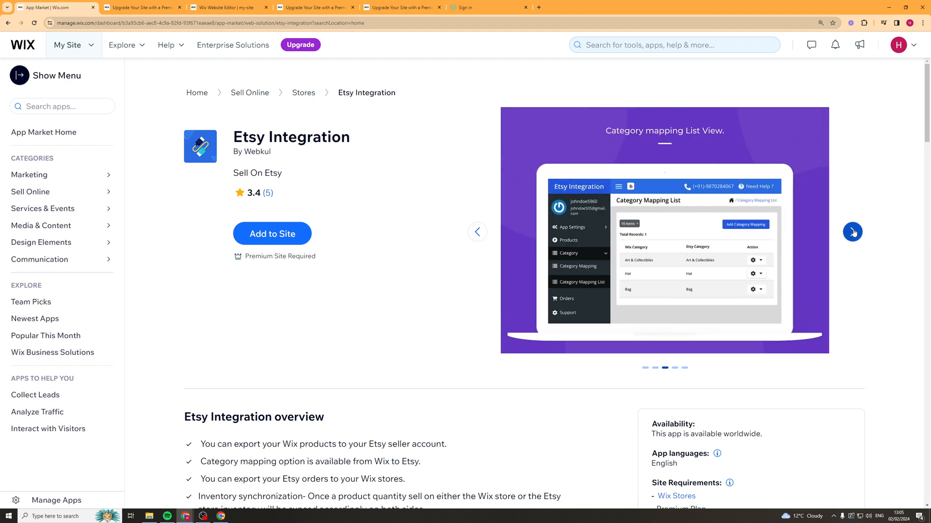
pyautogui.click(852, 232)
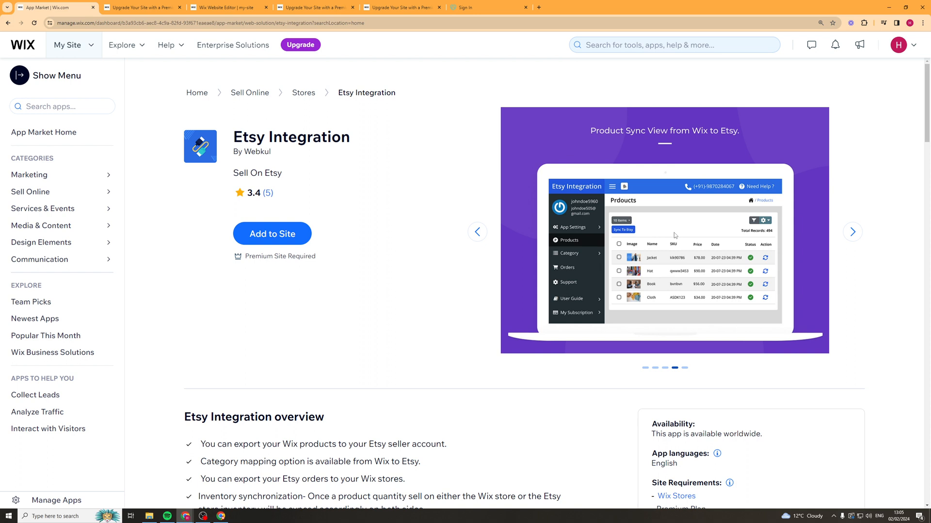